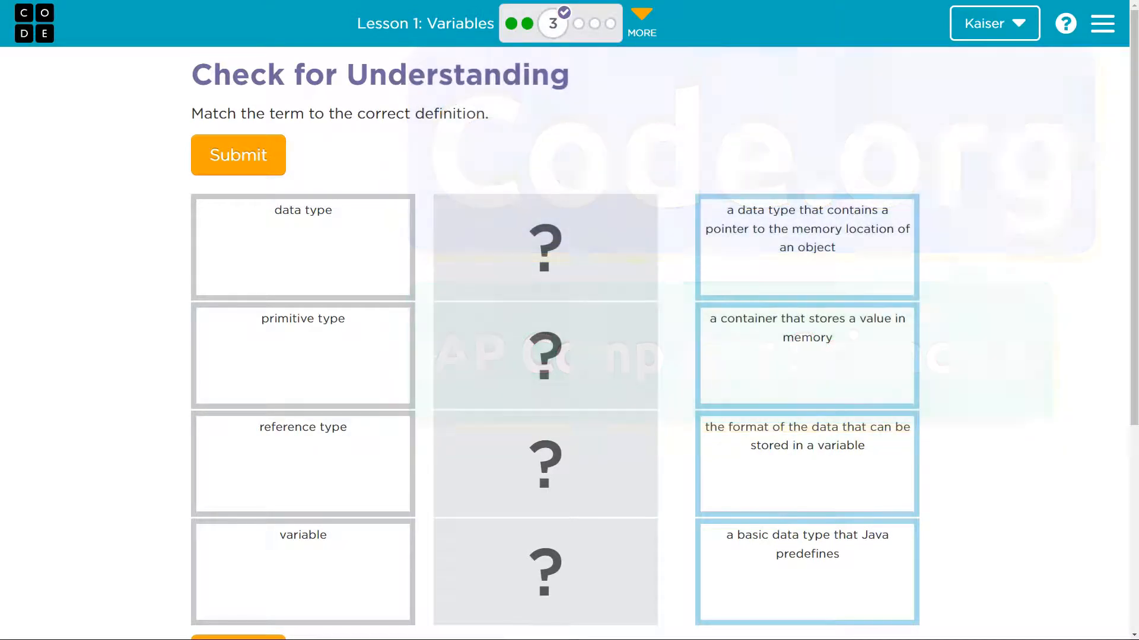
# Step: Scroll the Unit 2 overview down to the Lesson 1: Variables activity list
pyautogui.scroll(-3)
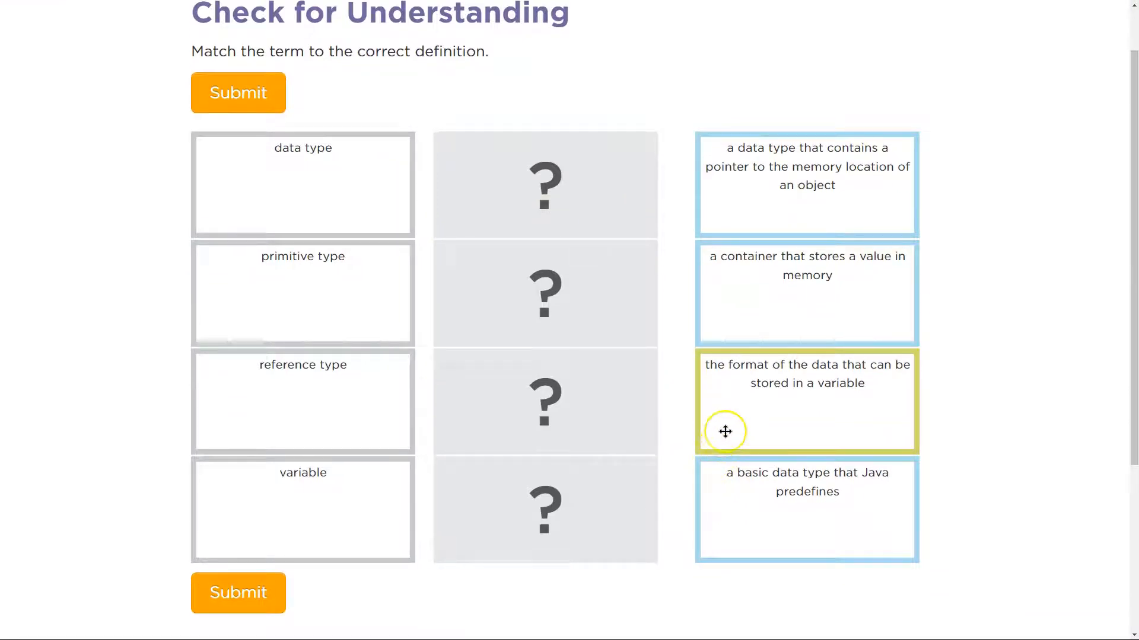
pyautogui.moveTo(284, 278)
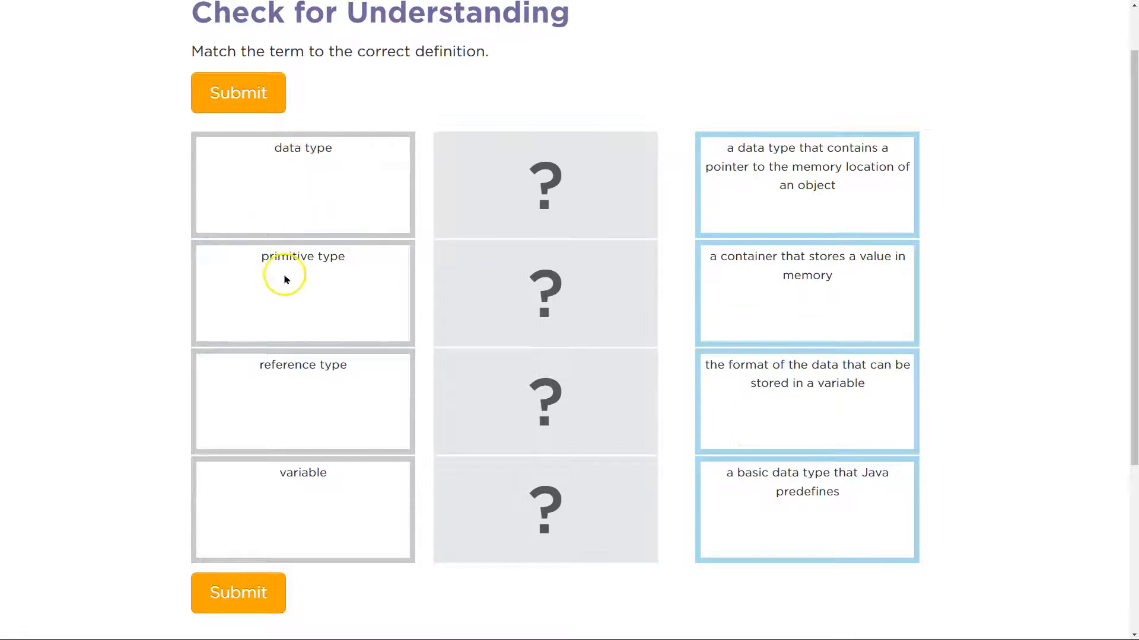
pyautogui.moveTo(302, 517)
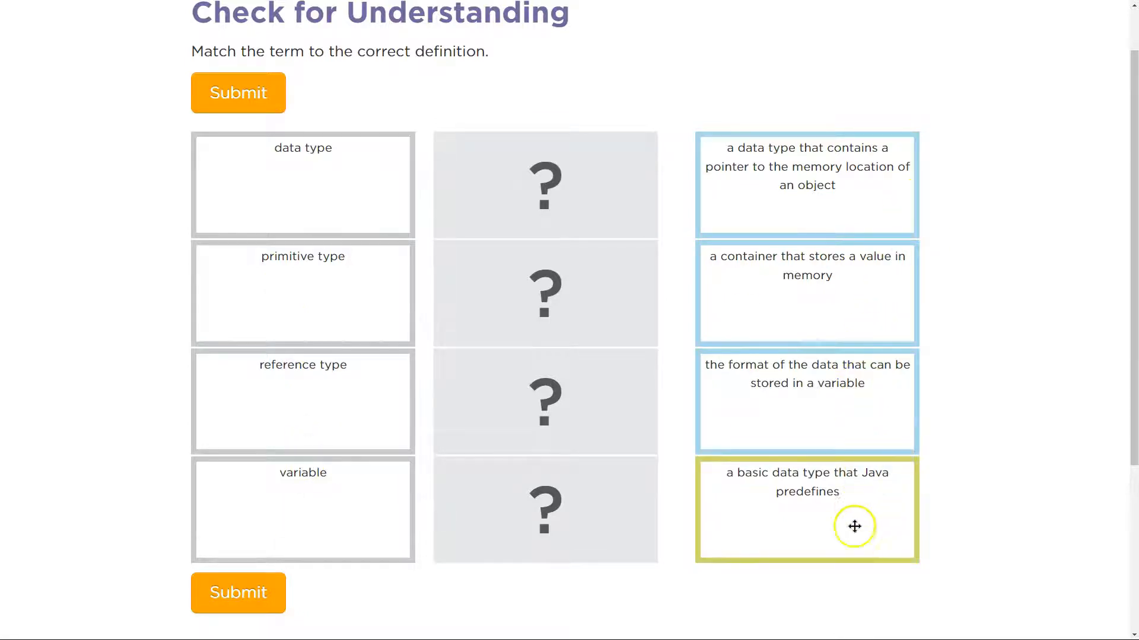
pyautogui.scroll(3)
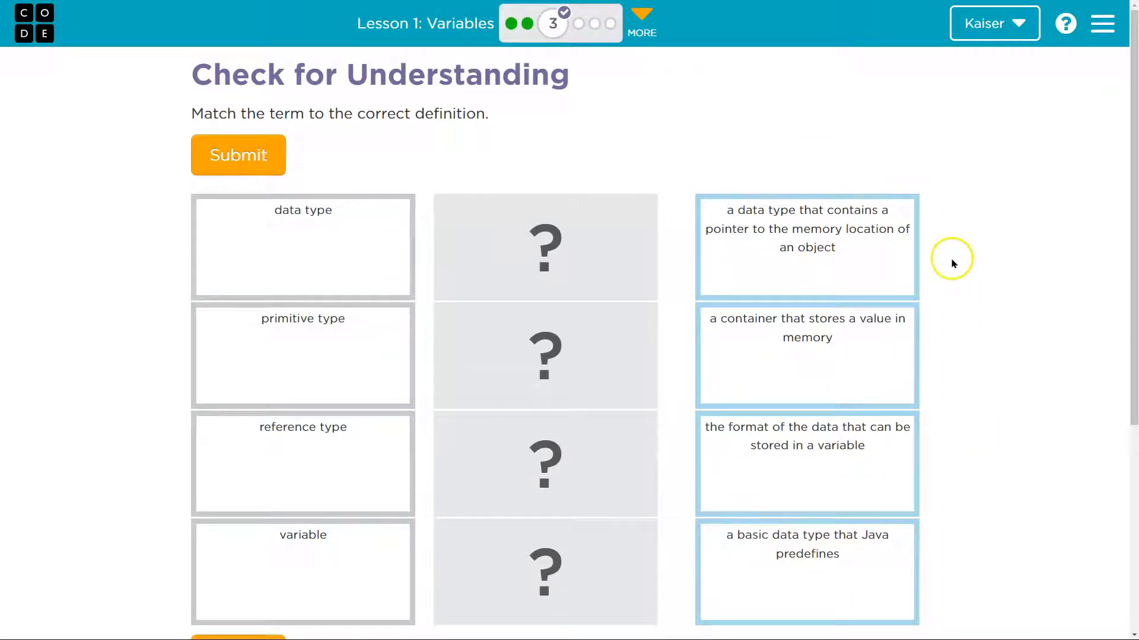
pyautogui.moveTo(469, 23)
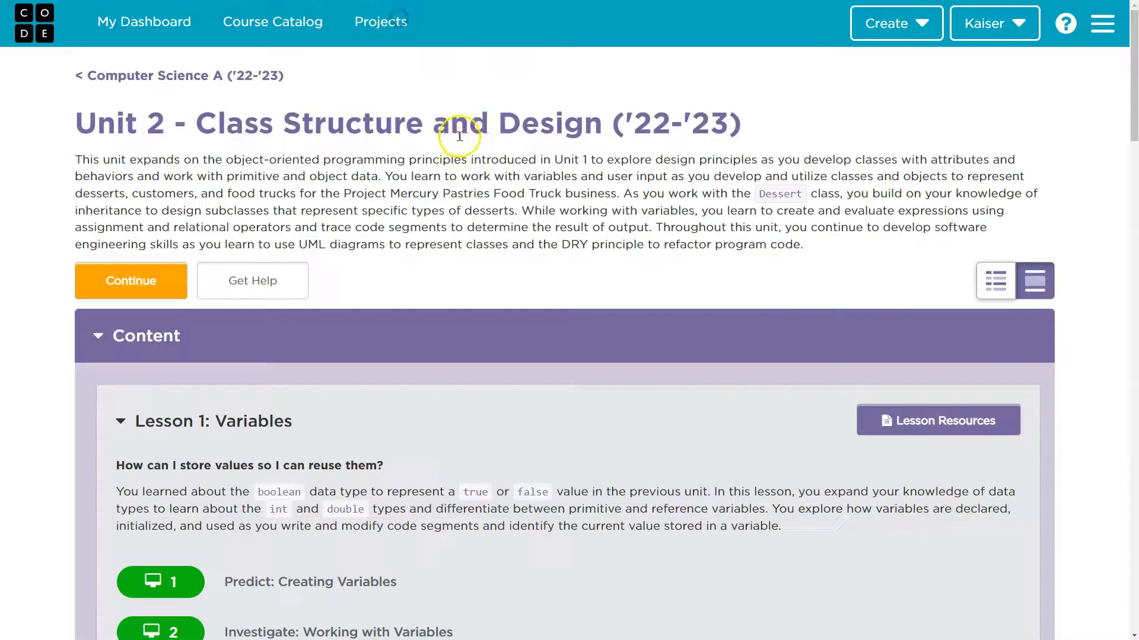
pyautogui.moveTo(897, 254)
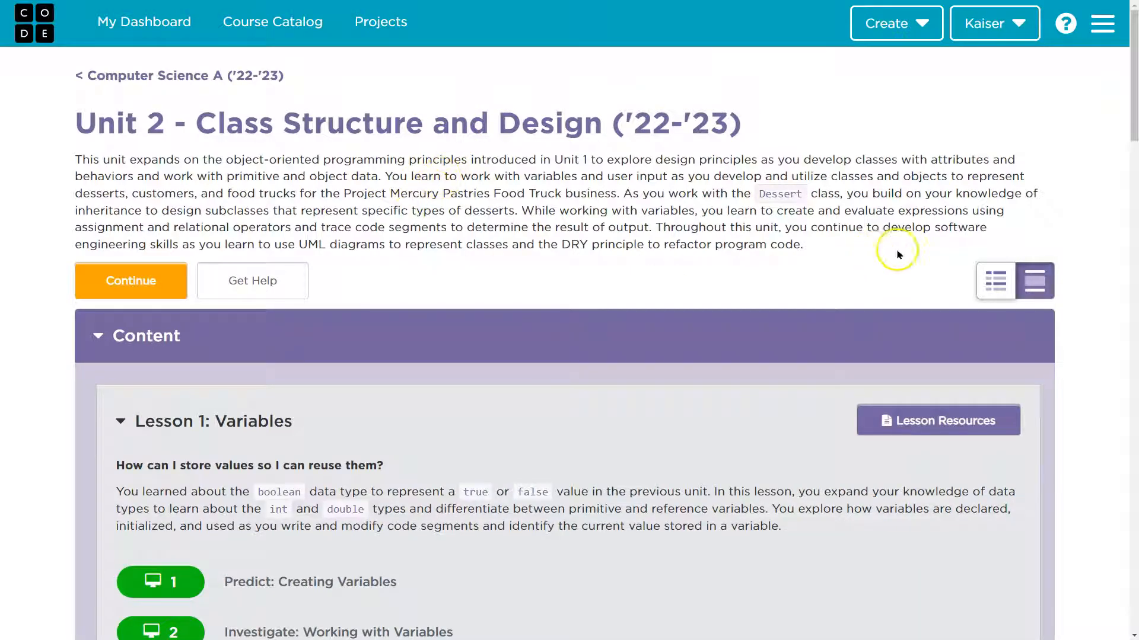
pyautogui.scroll(-3)
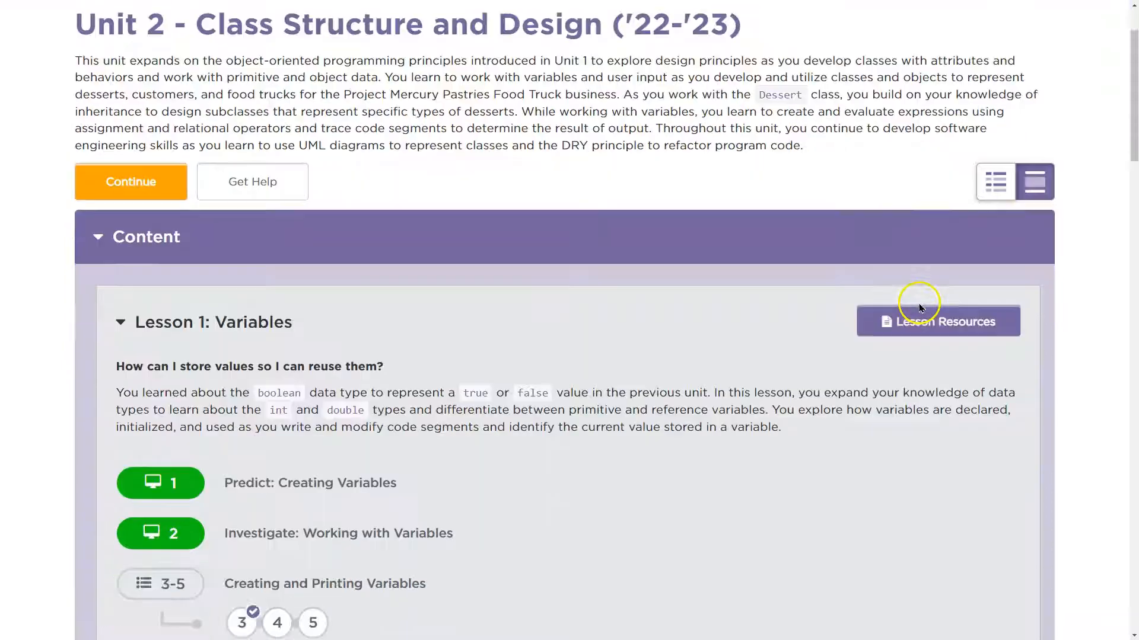
pyautogui.scroll(-3)
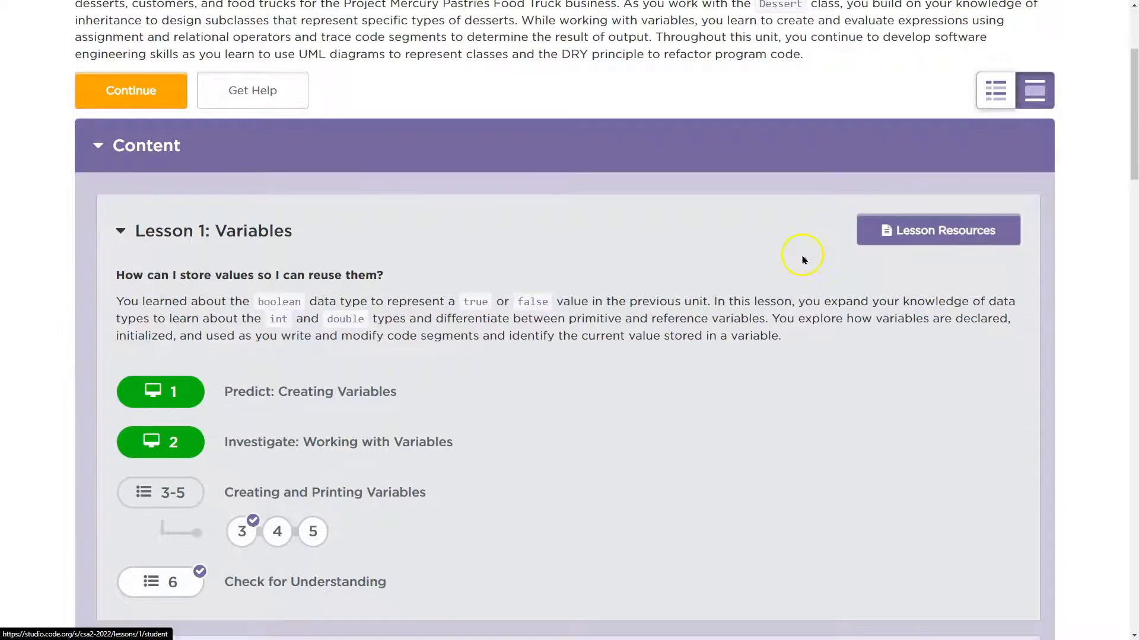
pyautogui.scroll(-3)
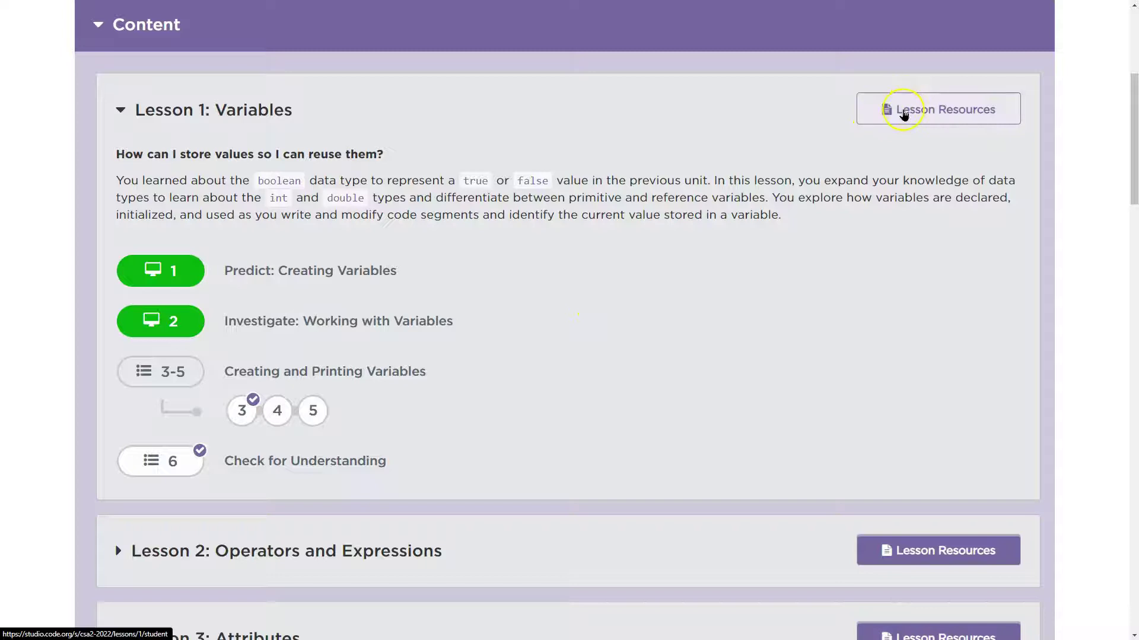
pyautogui.click(937, 109)
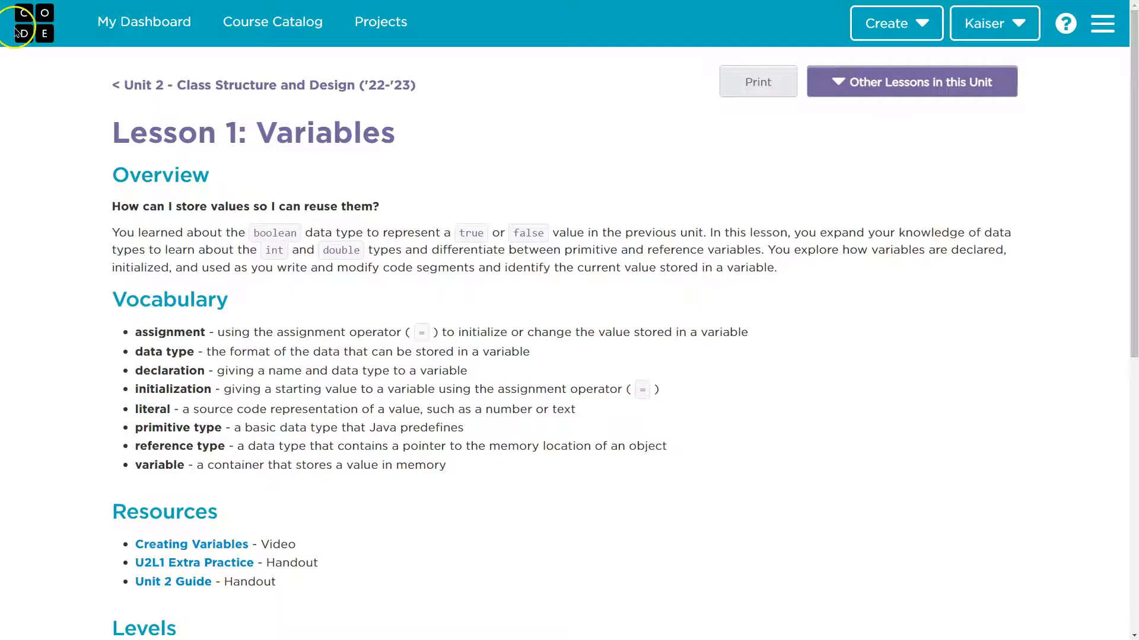
pyautogui.moveTo(250, 86)
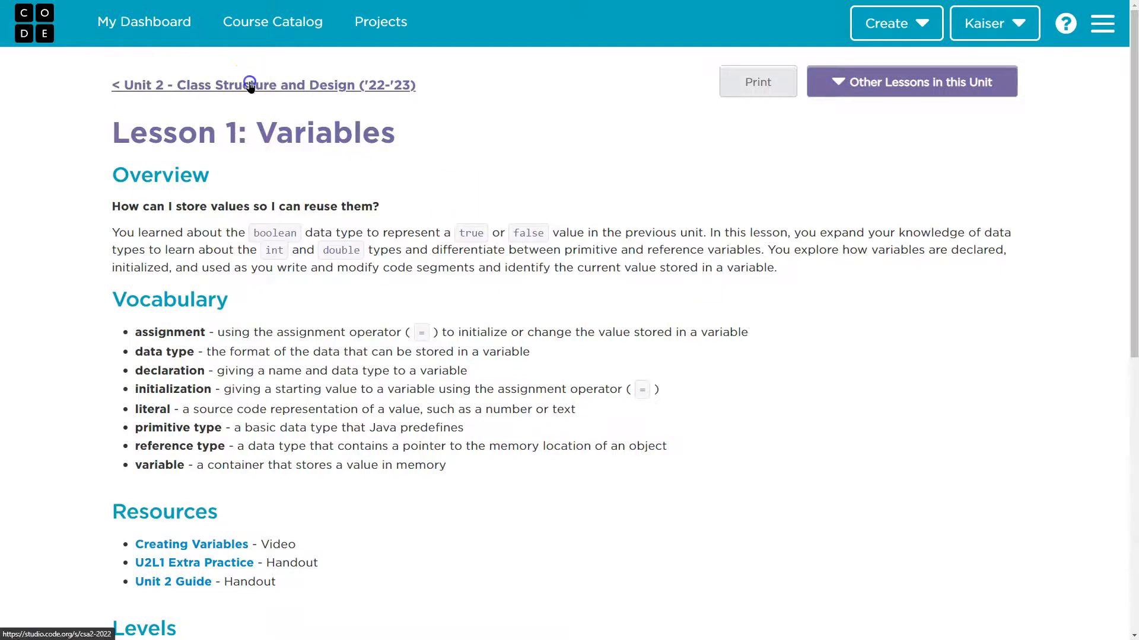
pyautogui.click(264, 85)
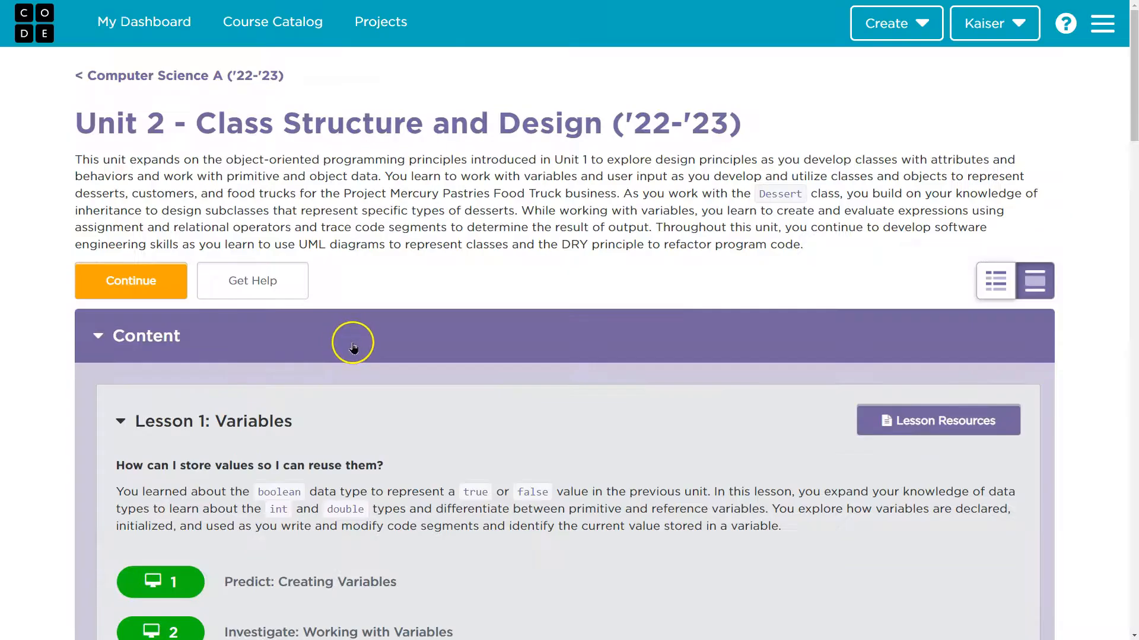
# Step: Reopen the Lesson 1: Variables resources page with its vocabulary list
pyautogui.click(203, 421)
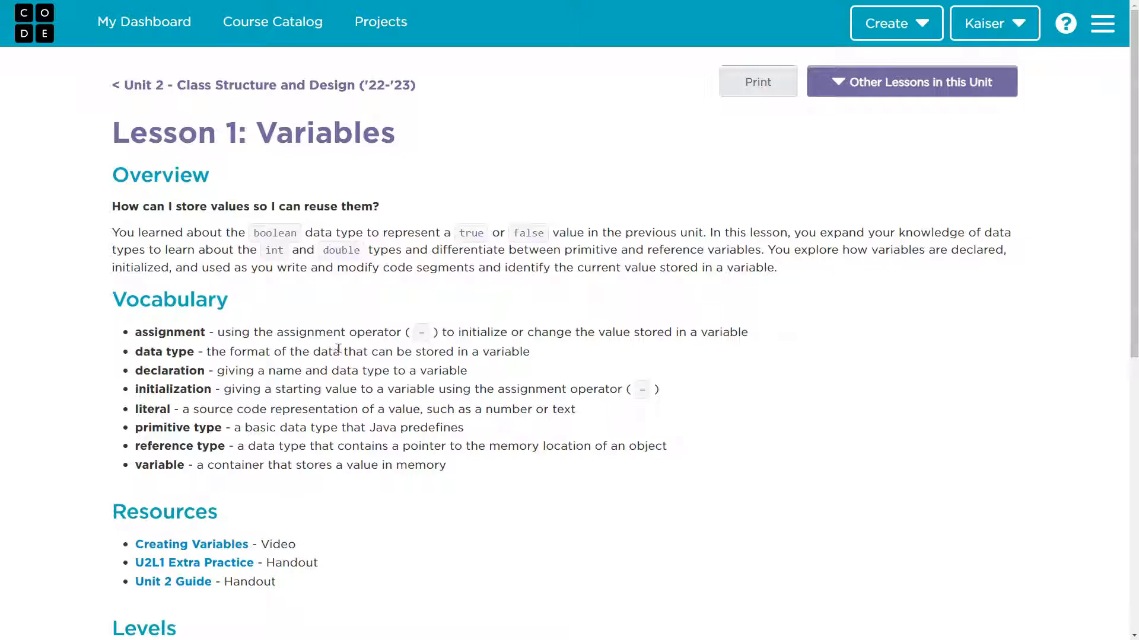
pyautogui.moveTo(376, 347)
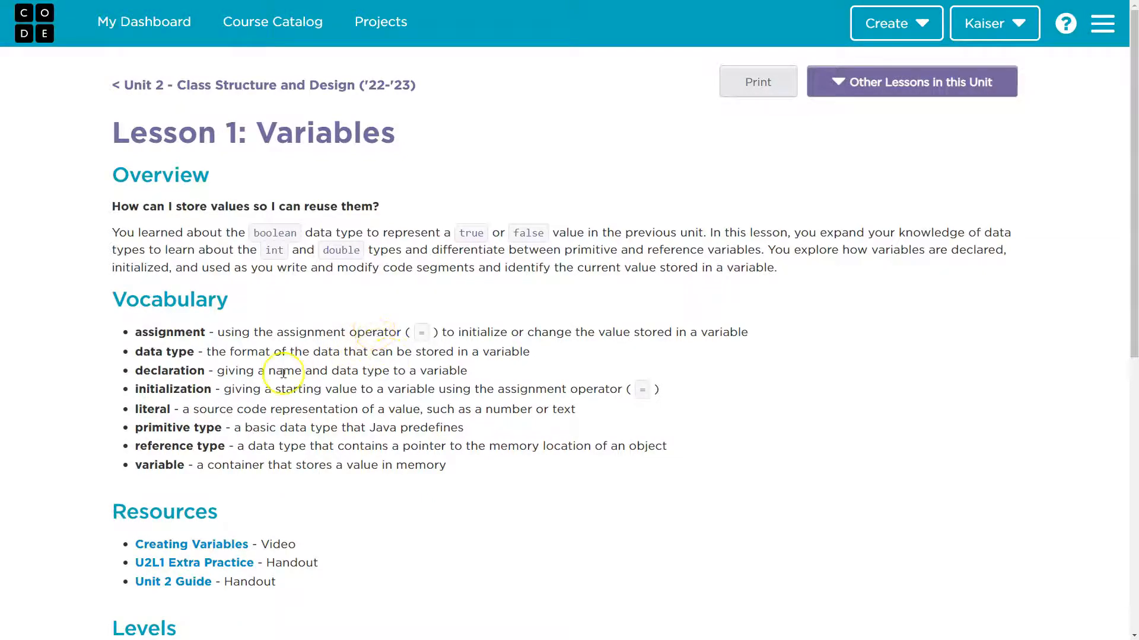
pyautogui.moveTo(322, 431)
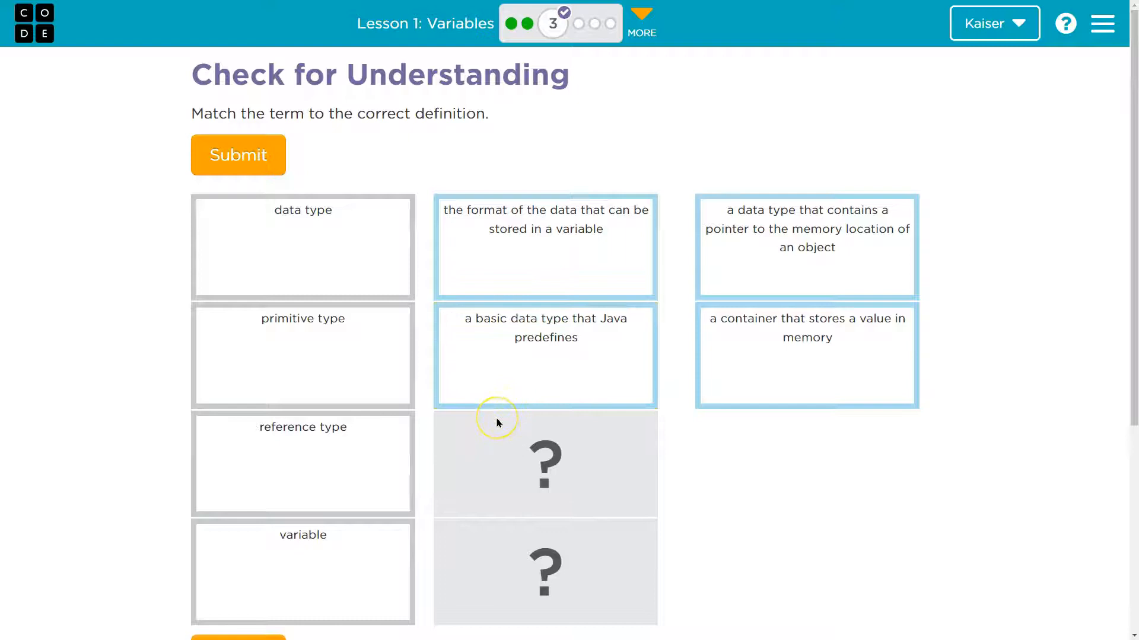
pyautogui.moveTo(336, 447)
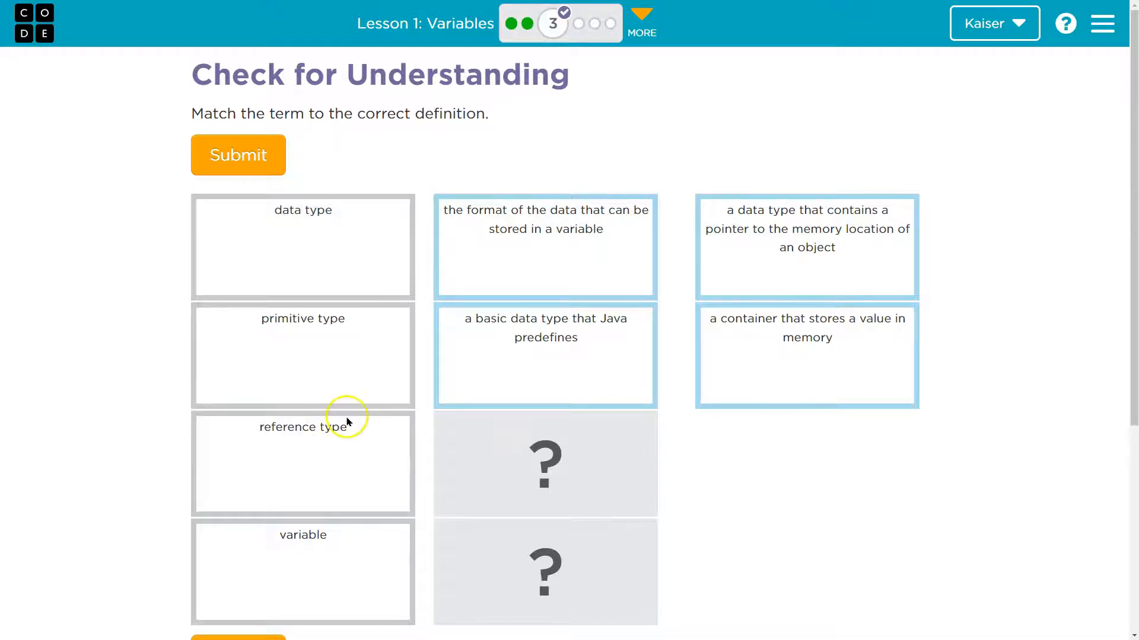
pyautogui.moveTo(335, 447)
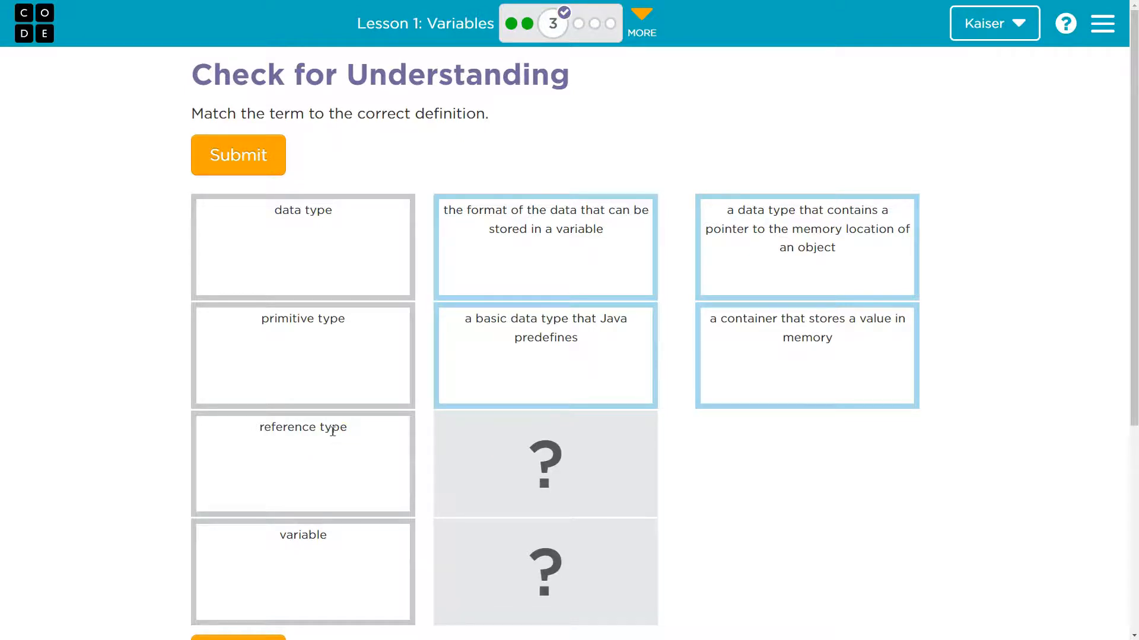
pyautogui.moveTo(329, 439)
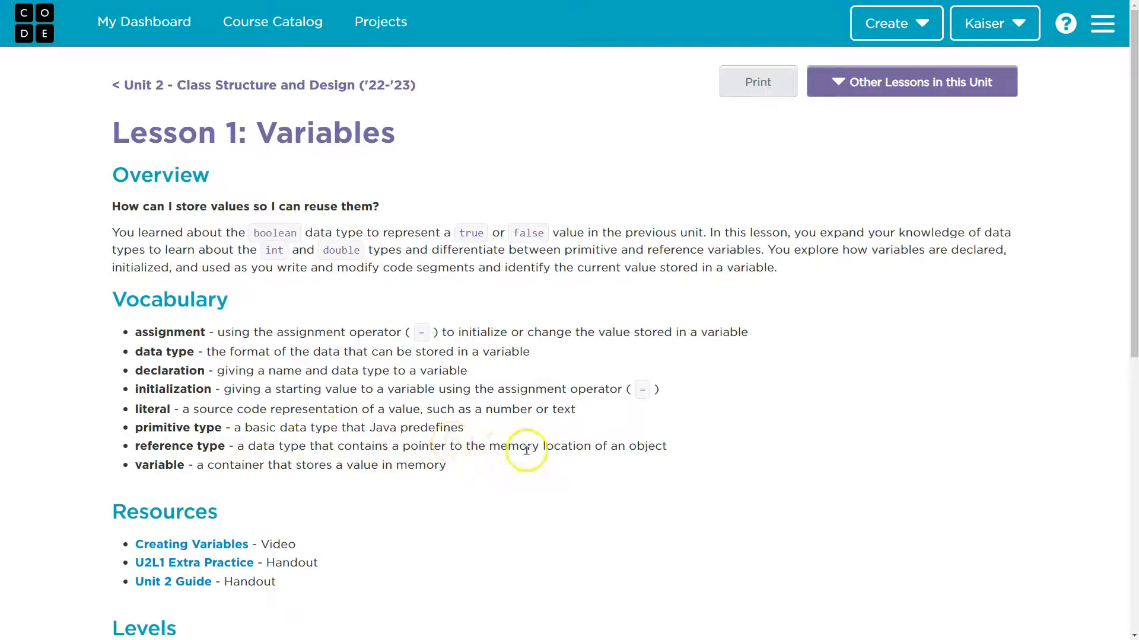
pyautogui.moveTo(532, 466)
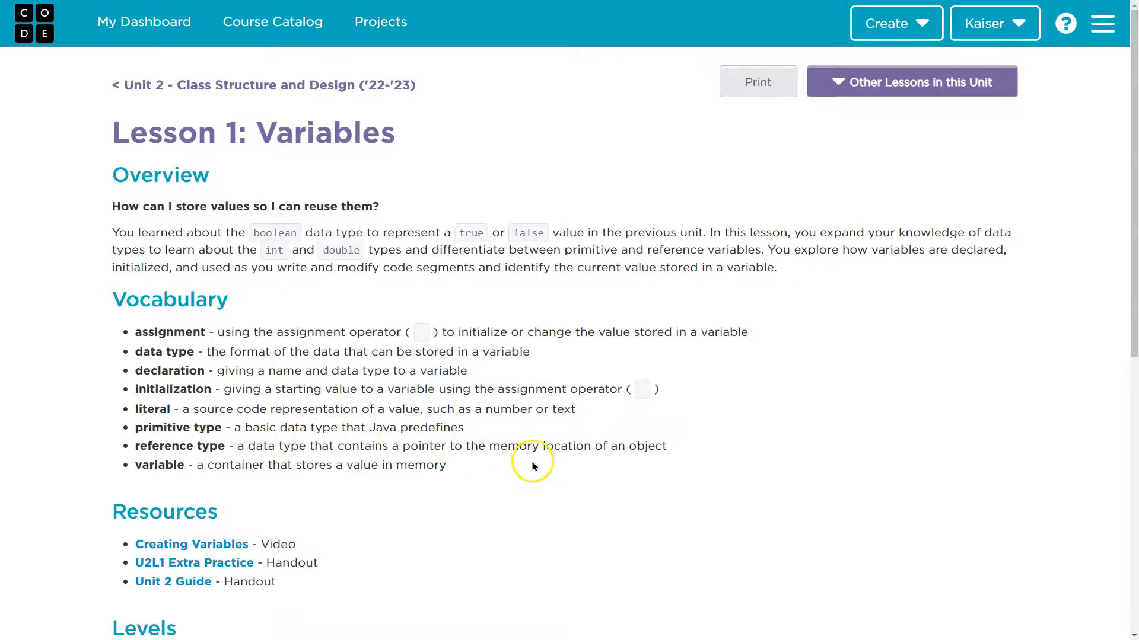
pyautogui.moveTo(659, 451)
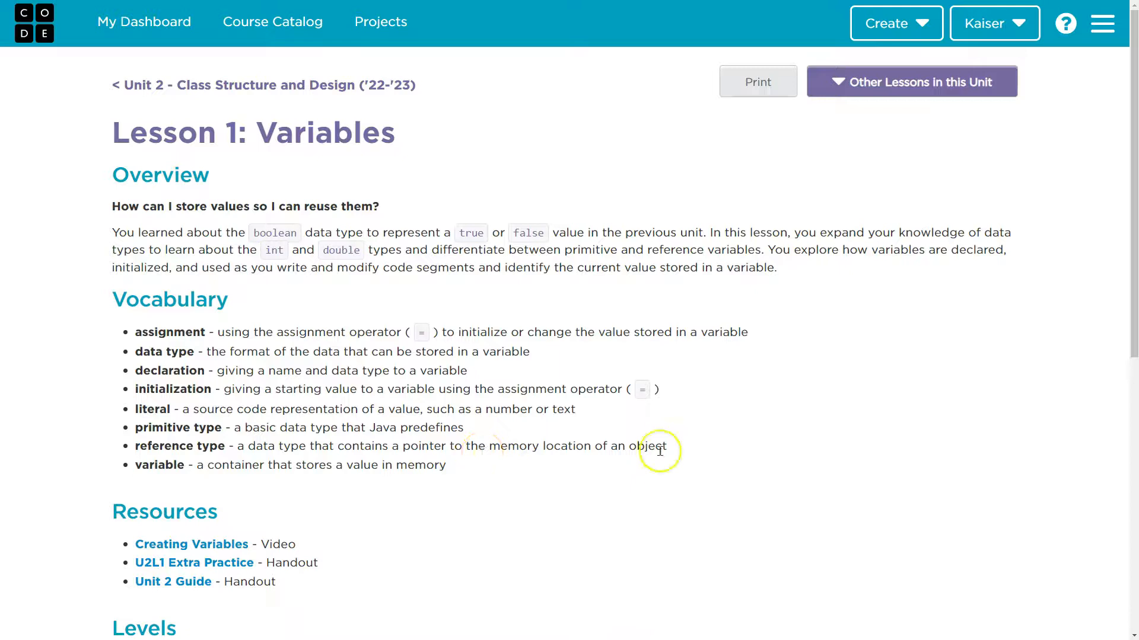
pyautogui.moveTo(656, 442)
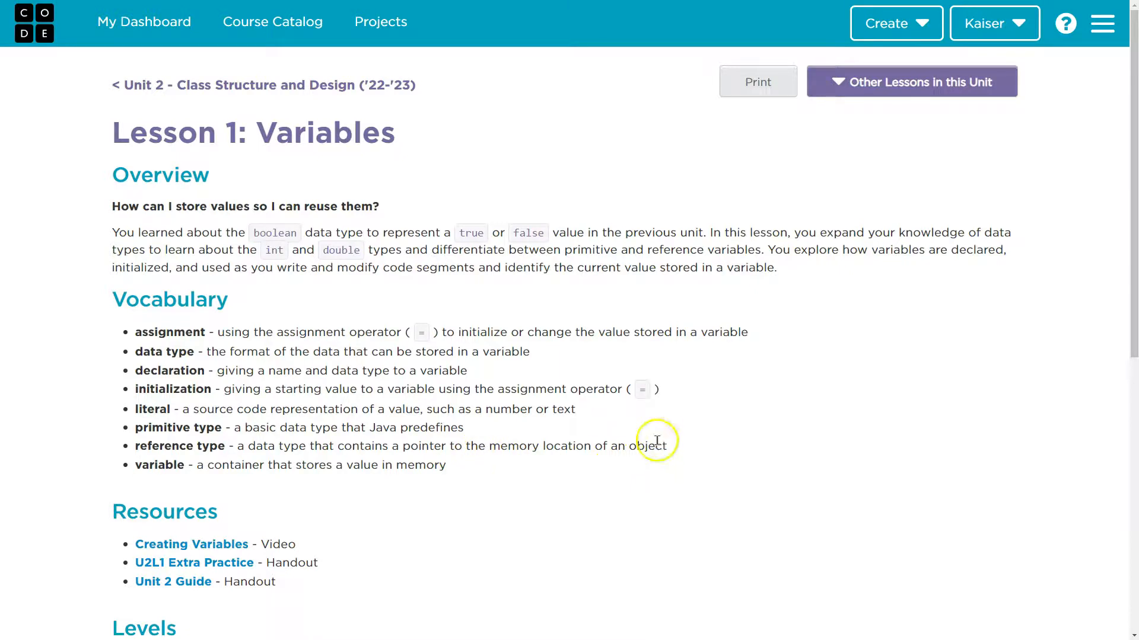
pyautogui.moveTo(581, 481)
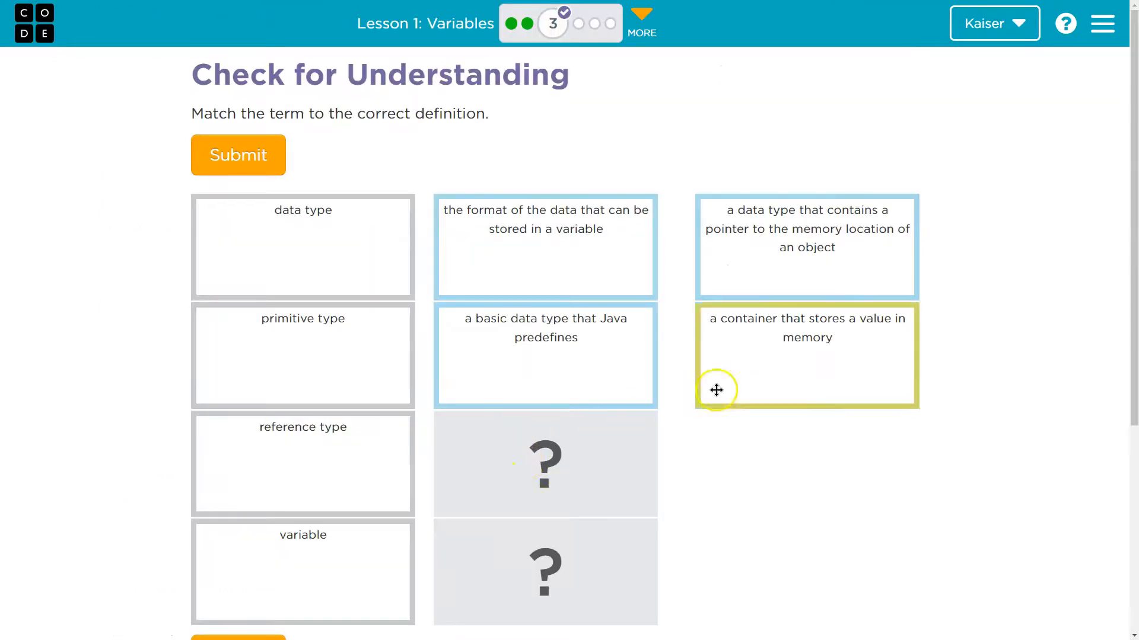
pyautogui.moveTo(843, 358)
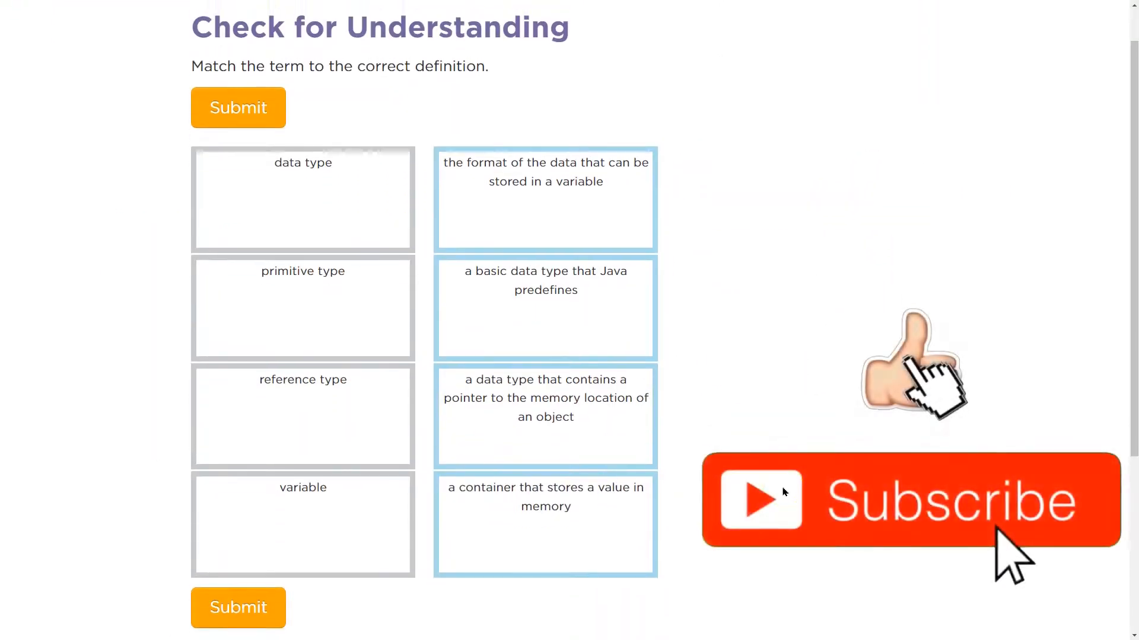
# Step: Scroll up to review all four matched vocabulary terms and definitions
pyautogui.scroll(3)
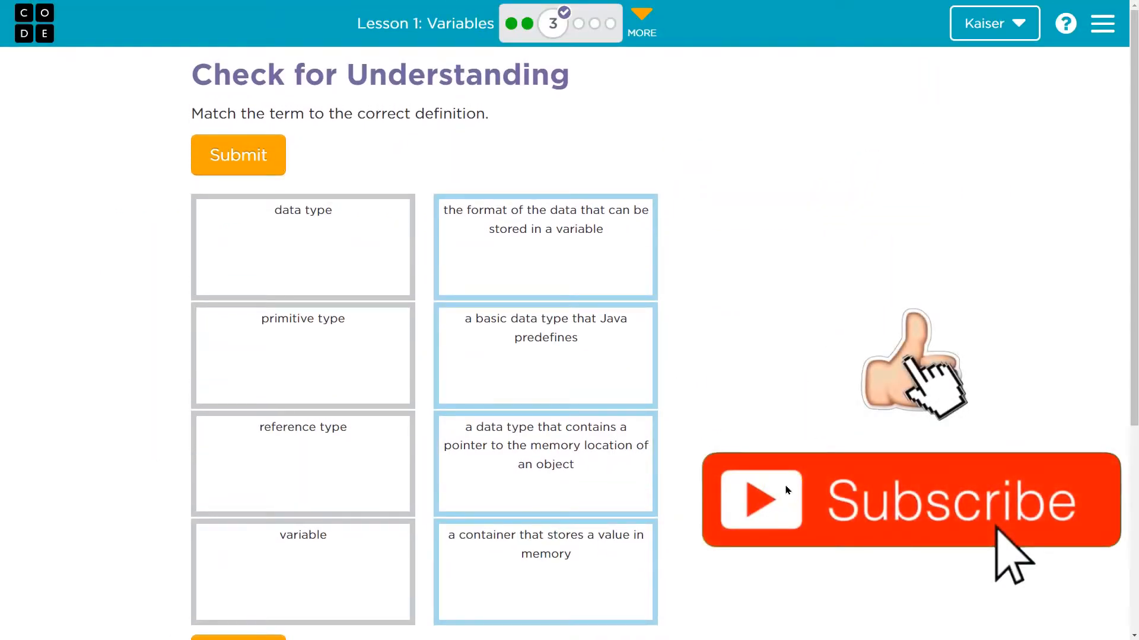